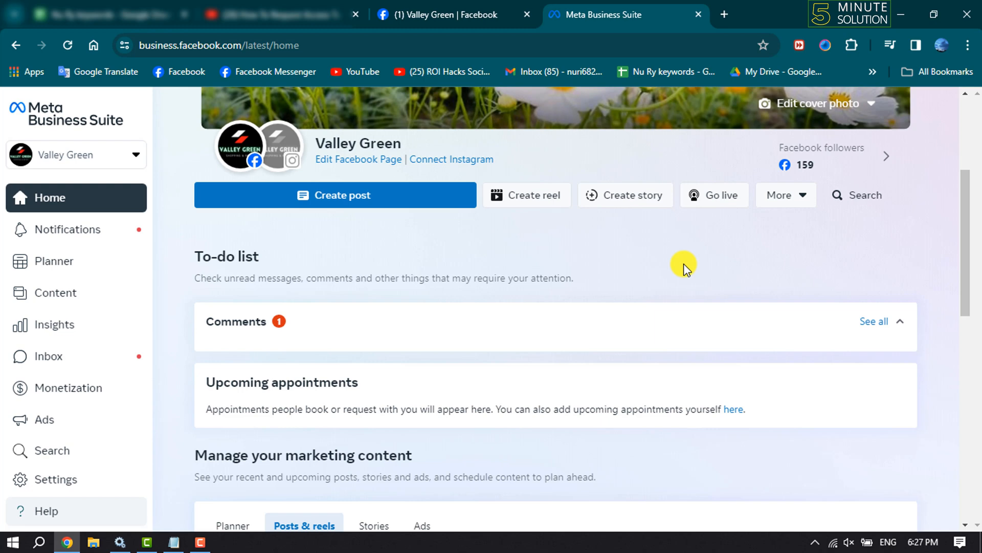
mouse_move(539, 258)
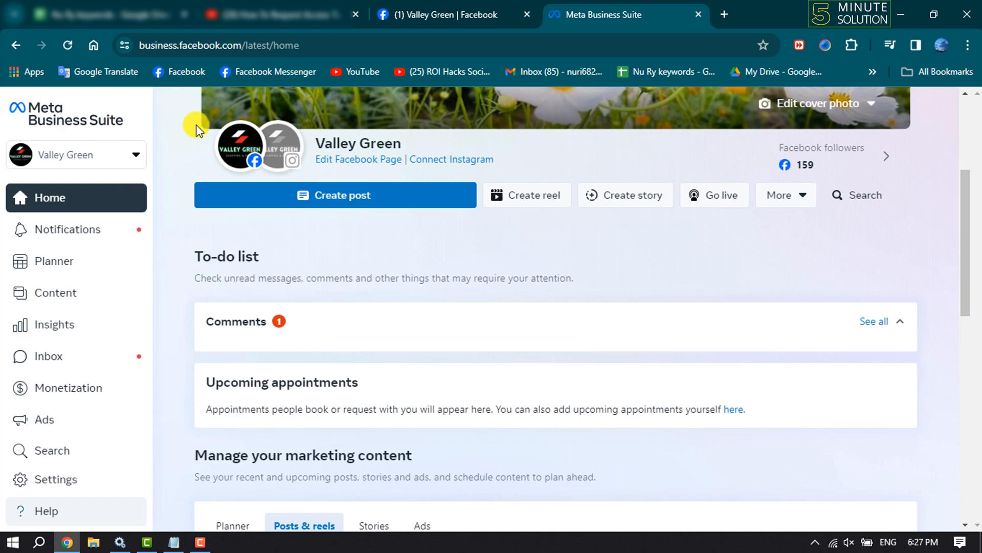
Step: Switch to the Valley Green business account and view its Facebook Pages under Business assets
click(76, 154)
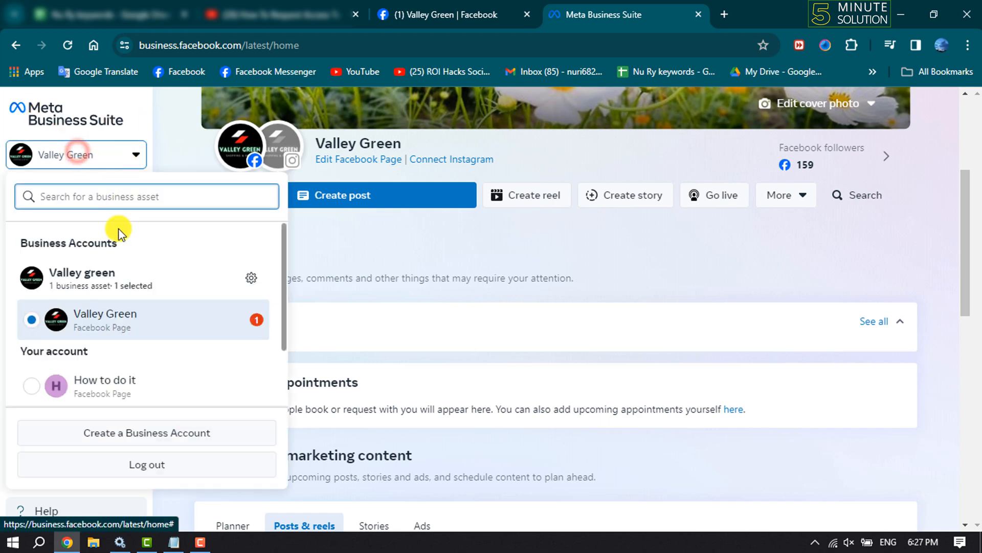
click(105, 319)
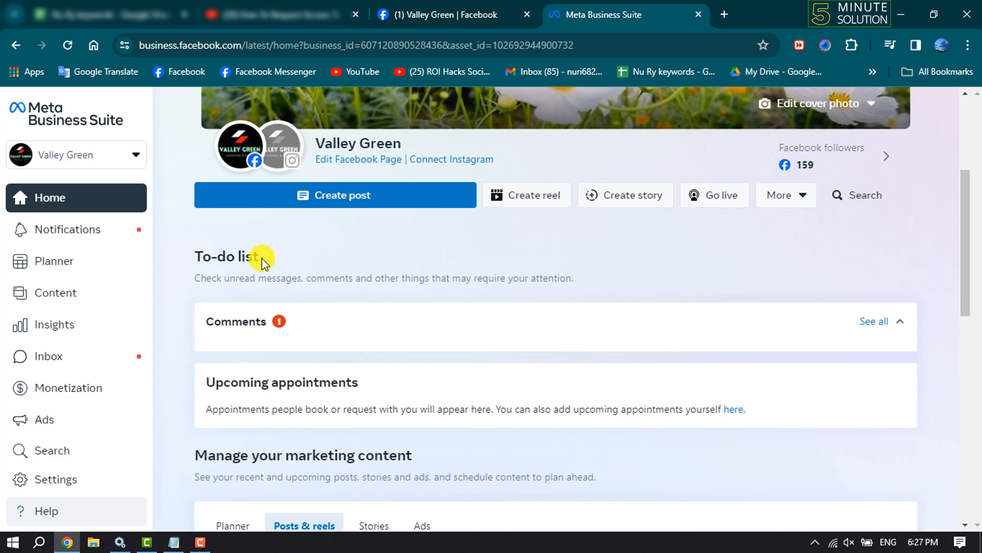
click(56, 479)
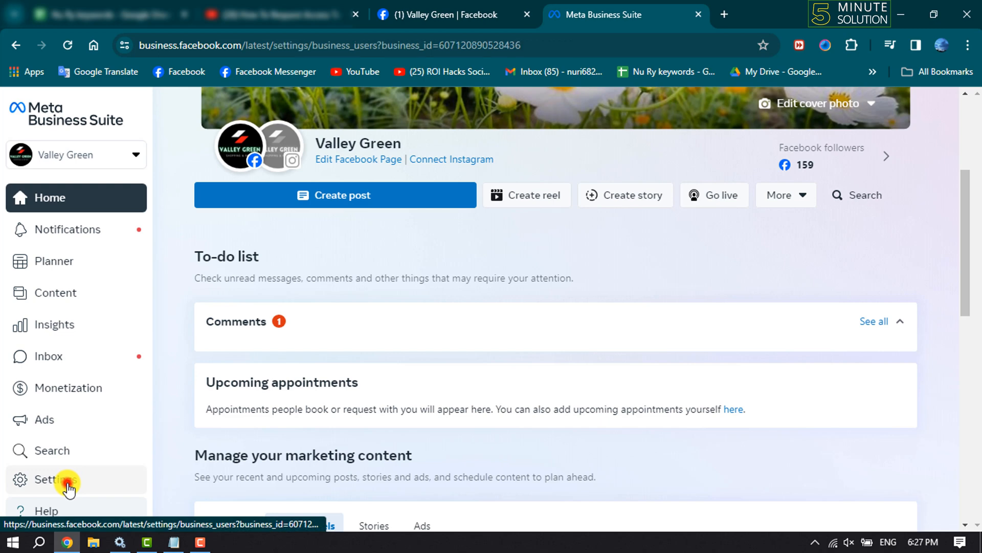
click(51, 479)
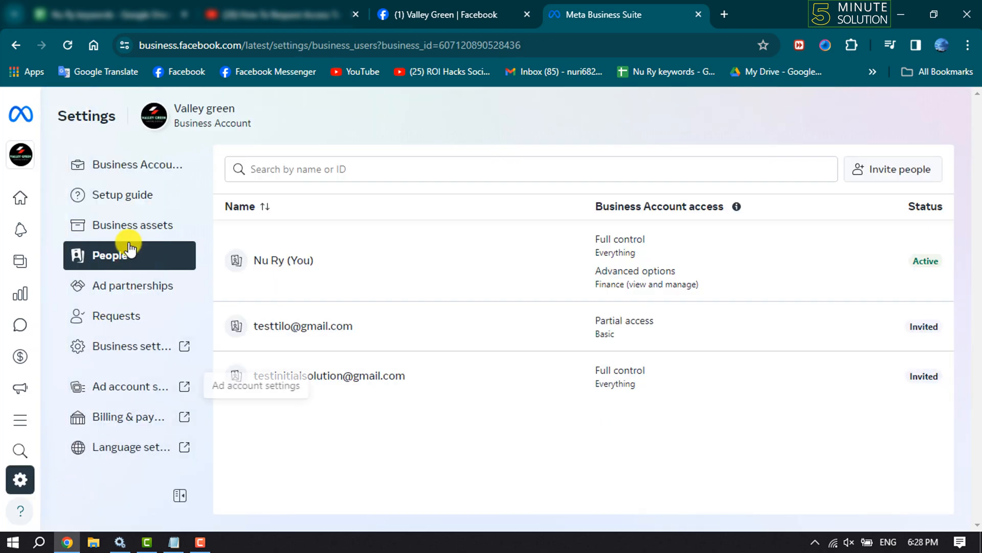
mouse_move(133, 231)
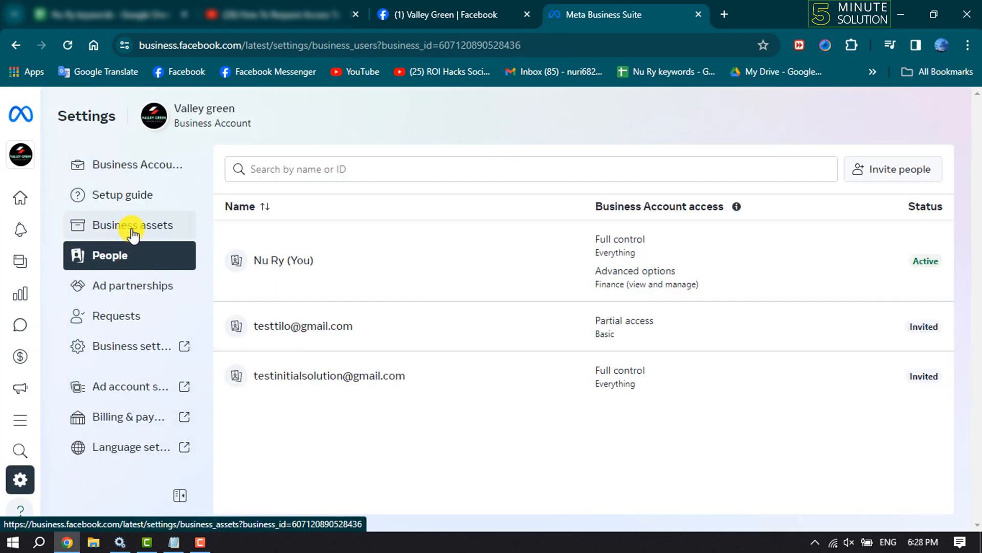
click(131, 225)
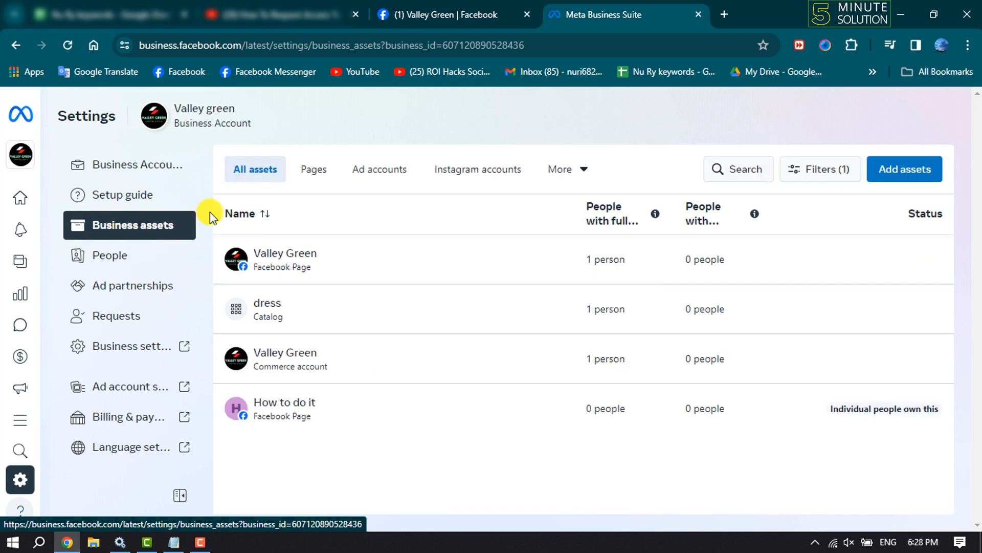
click(313, 169)
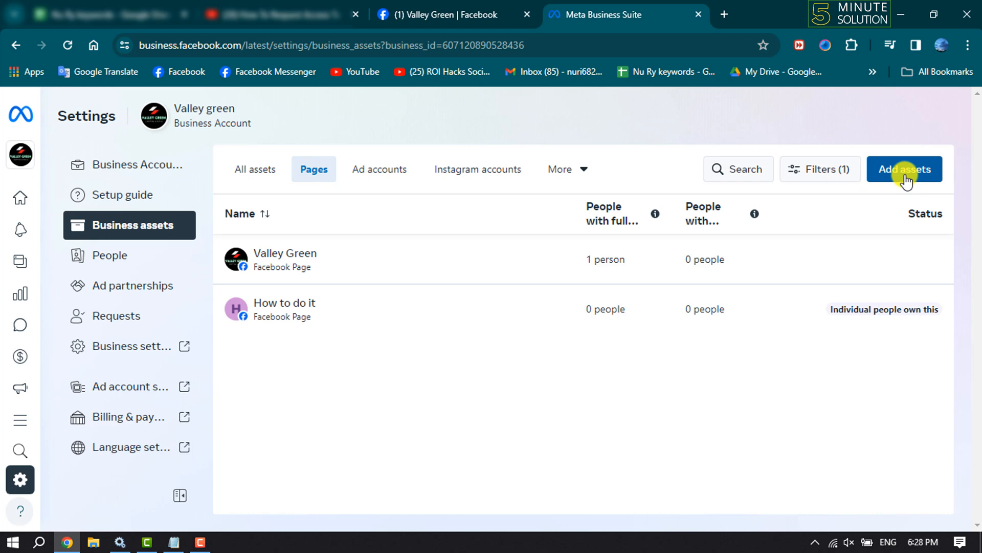
Step: Start adding a Facebook Page asset to reach the create, claim or share-request options
click(904, 169)
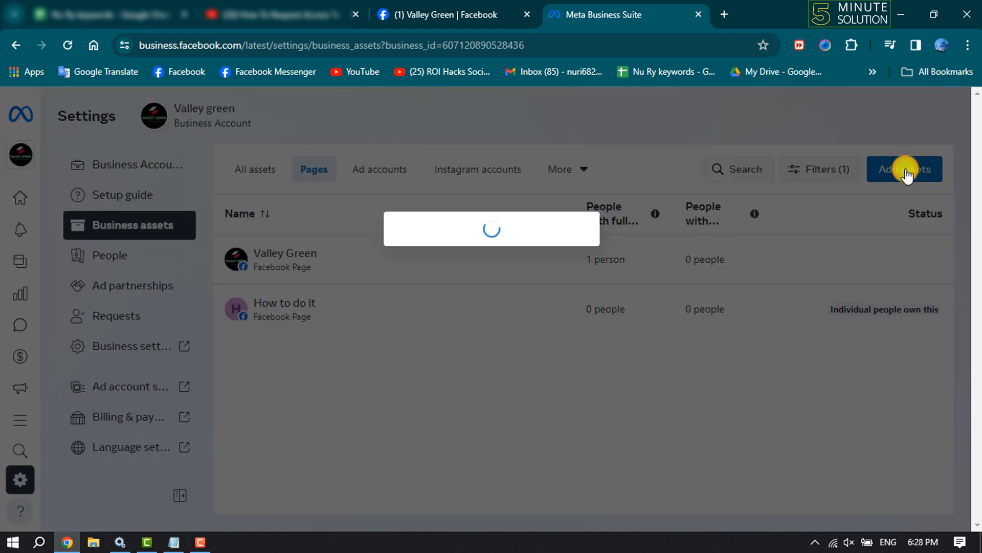
click(905, 169)
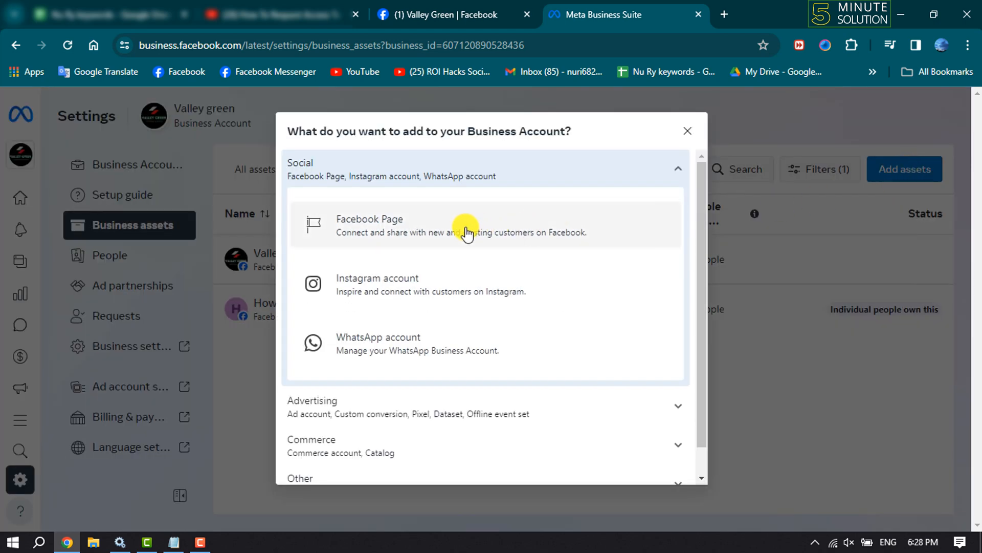
click(466, 230)
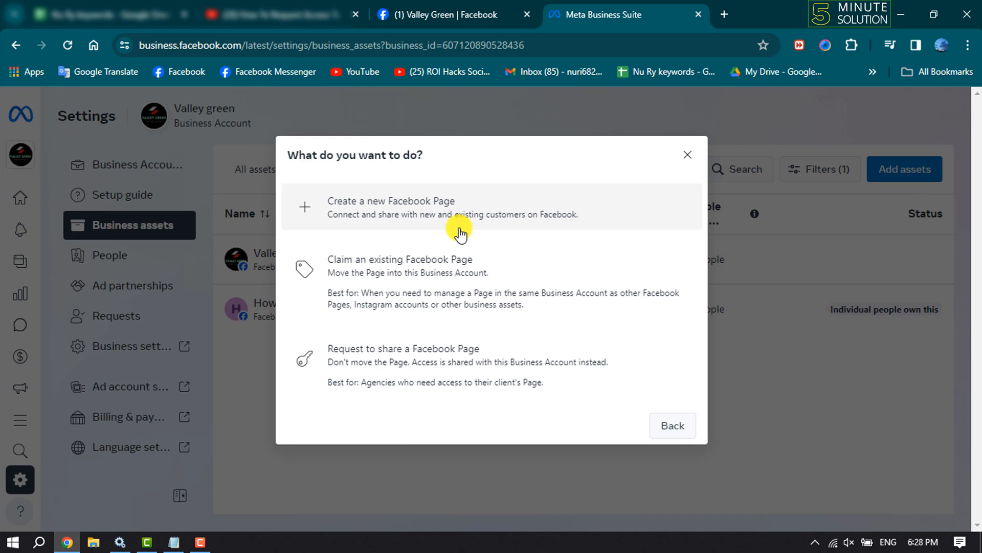
mouse_move(374, 223)
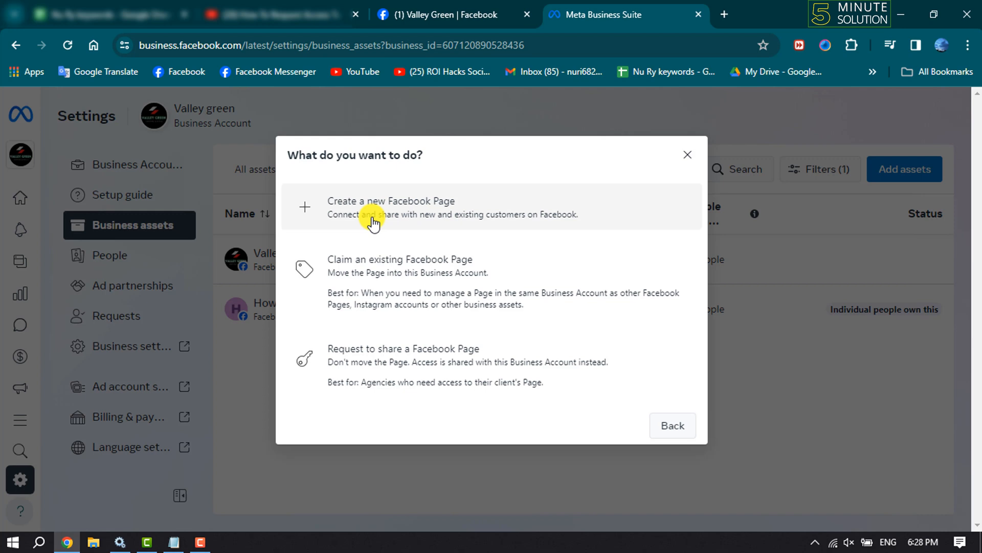
mouse_move(448, 399)
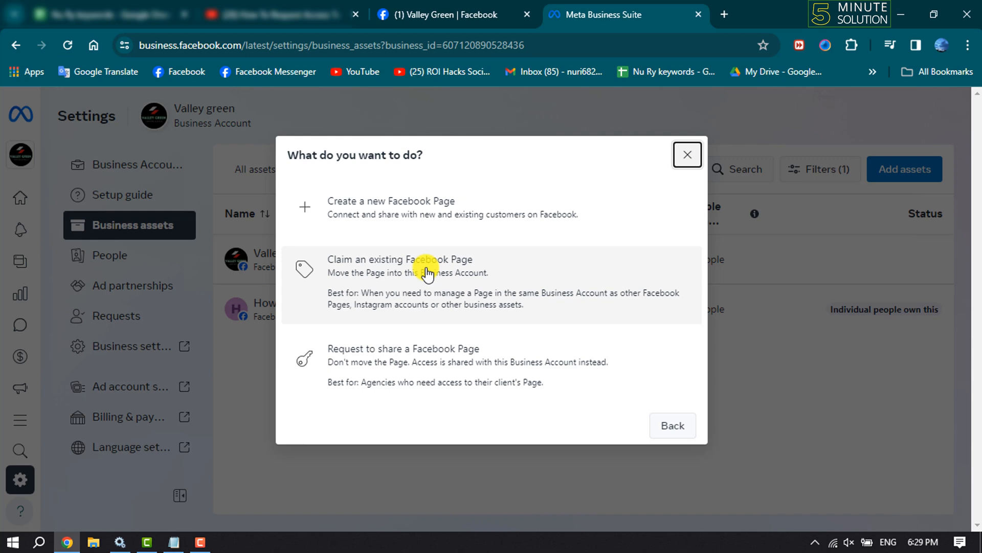
mouse_move(372, 296)
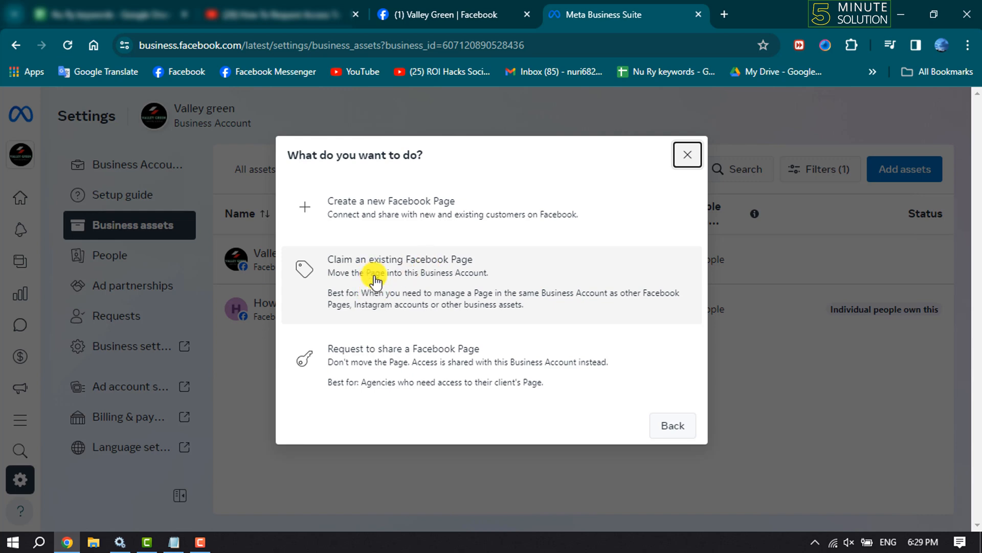
click(398, 273)
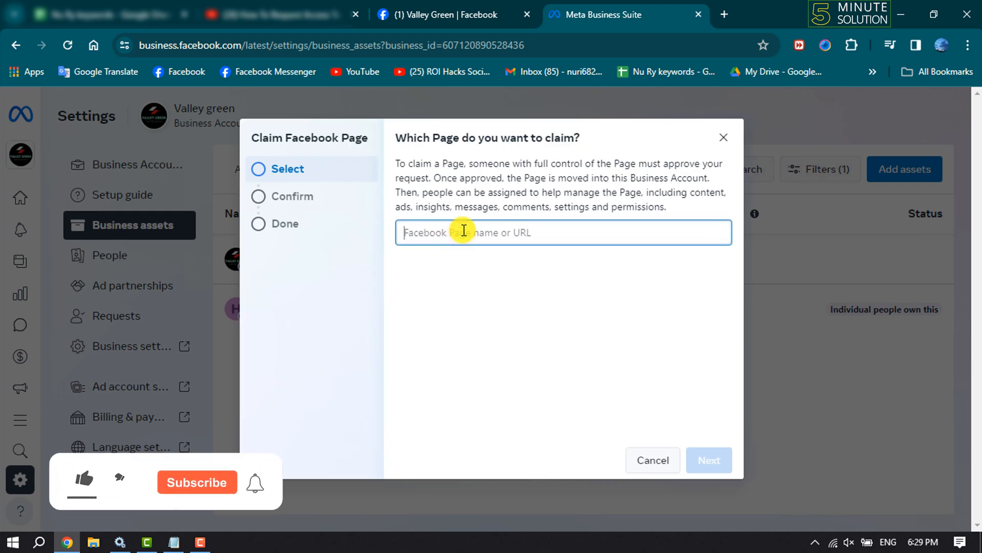
click(83, 479)
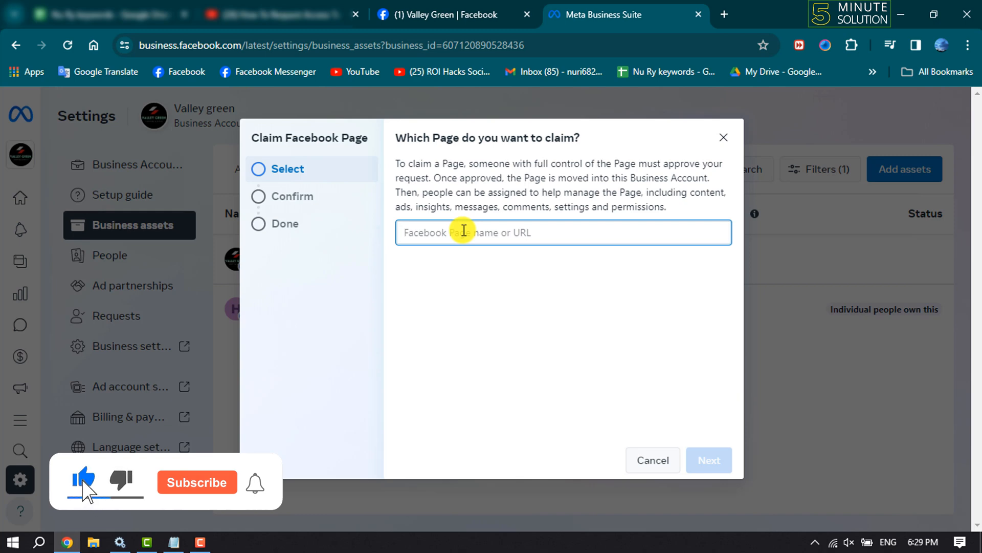
click(197, 482)
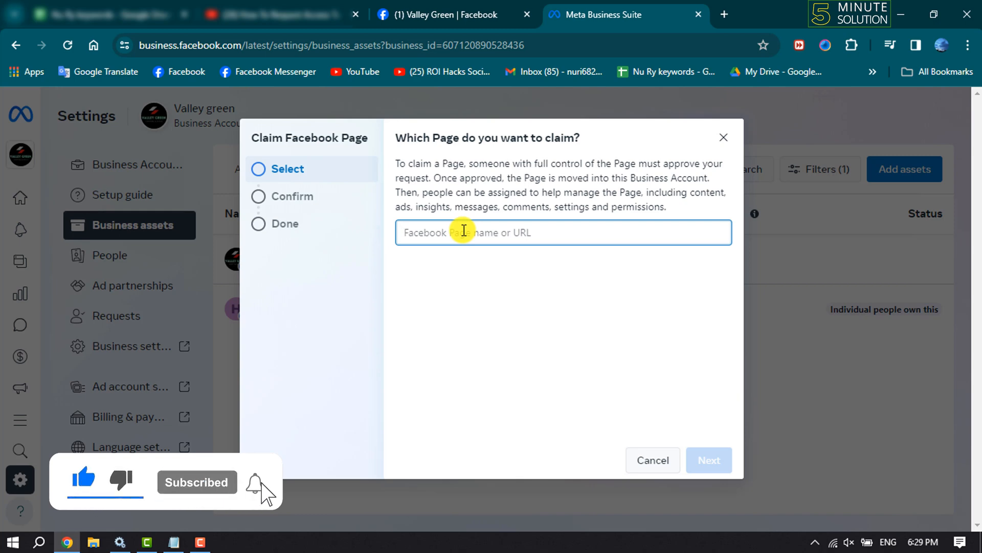
text(https://www.facebook.com/sfawfssa/)
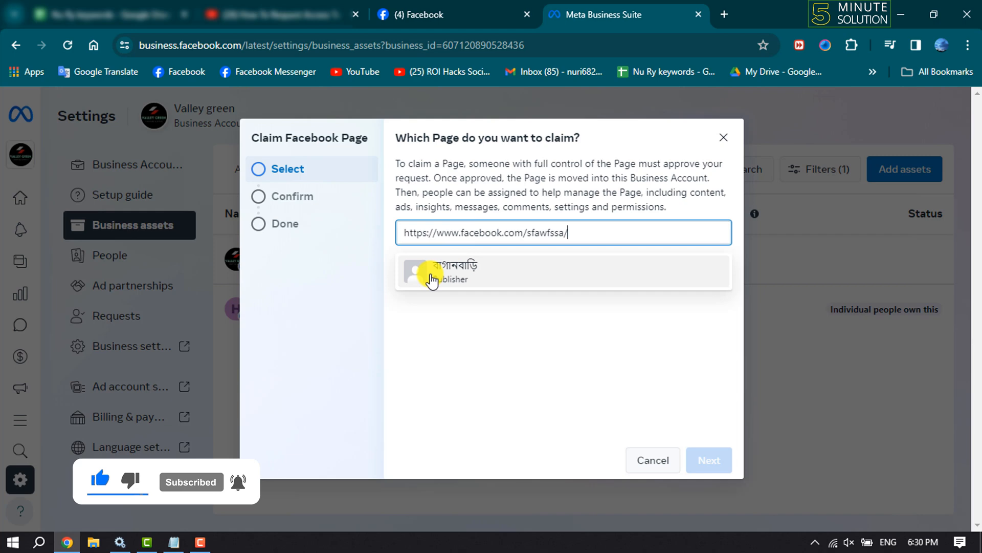
click(447, 271)
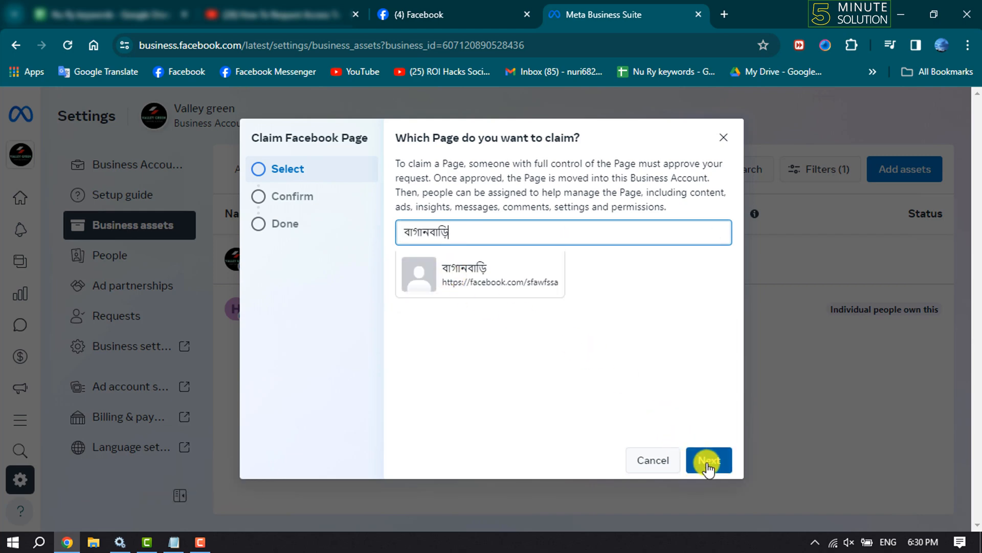
Step: Accept the terms, submit the বাগানবাড়ি Page claim, and close the confirmation
click(709, 460)
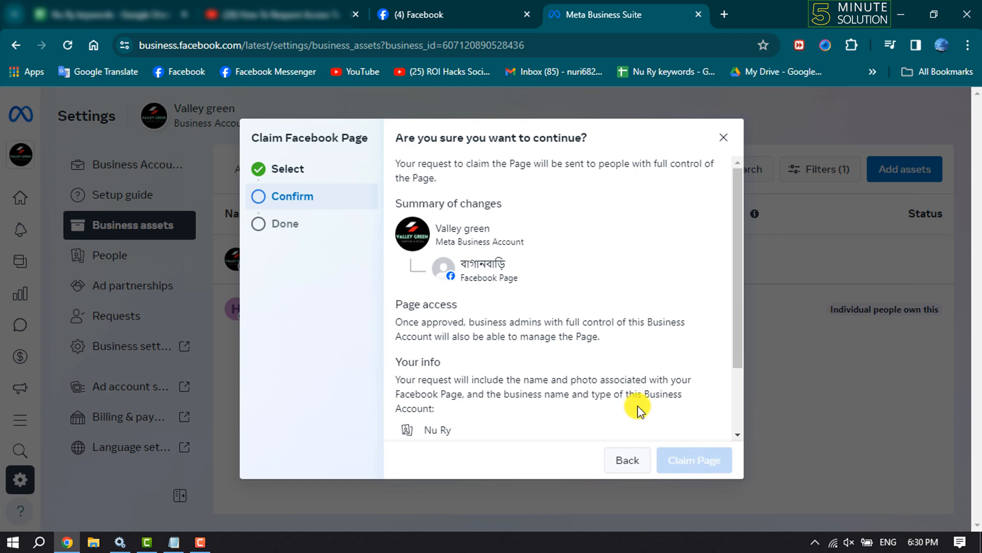
scroll(down, 3)
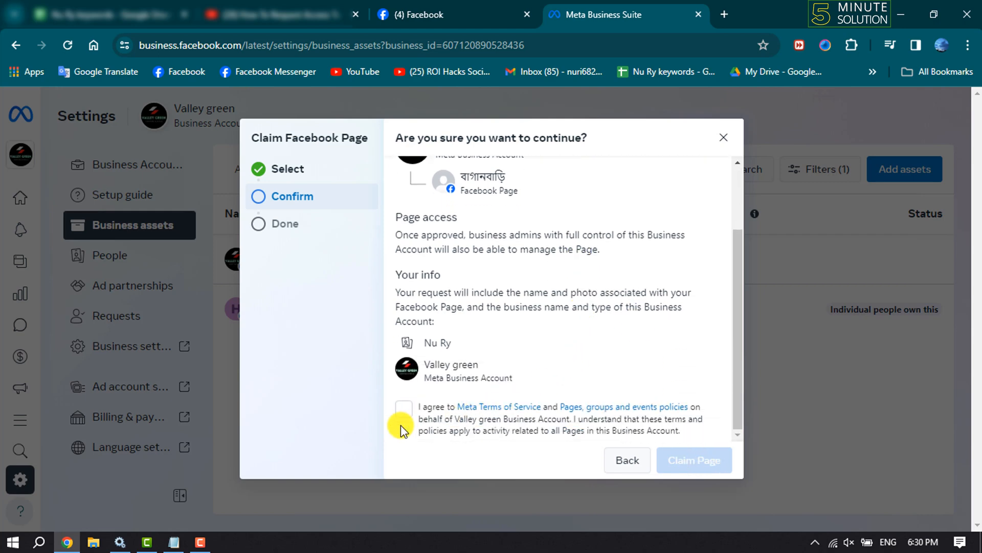
click(403, 408)
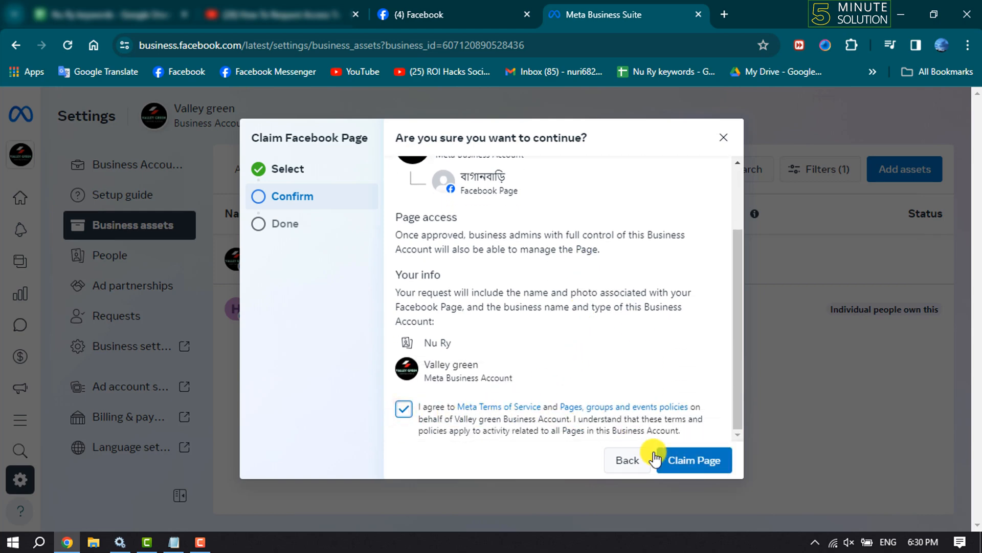
click(693, 460)
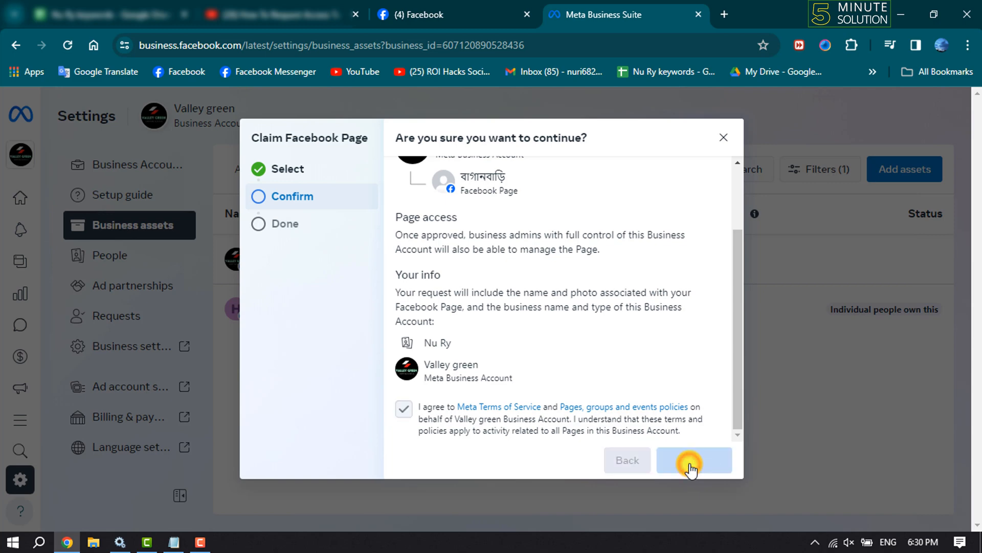
click(693, 460)
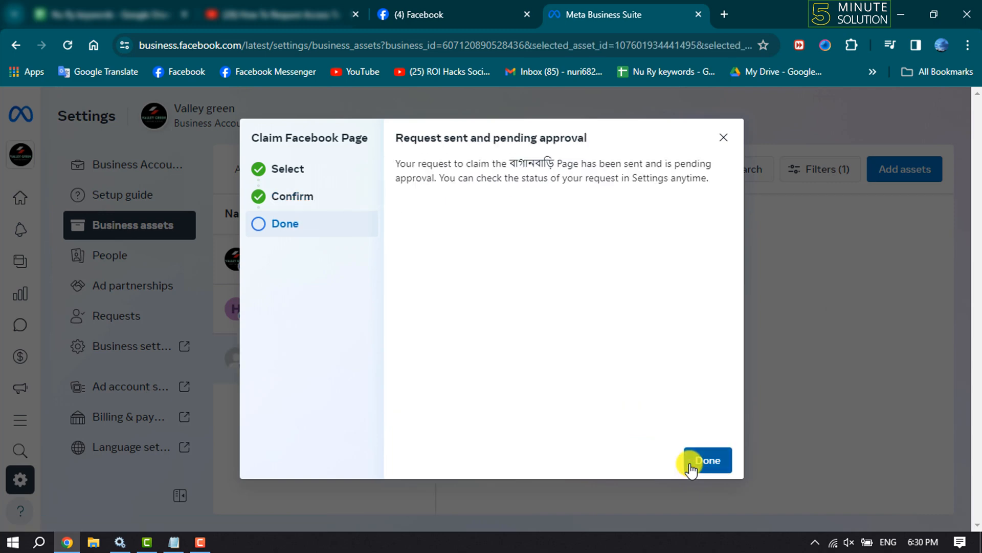
click(707, 460)
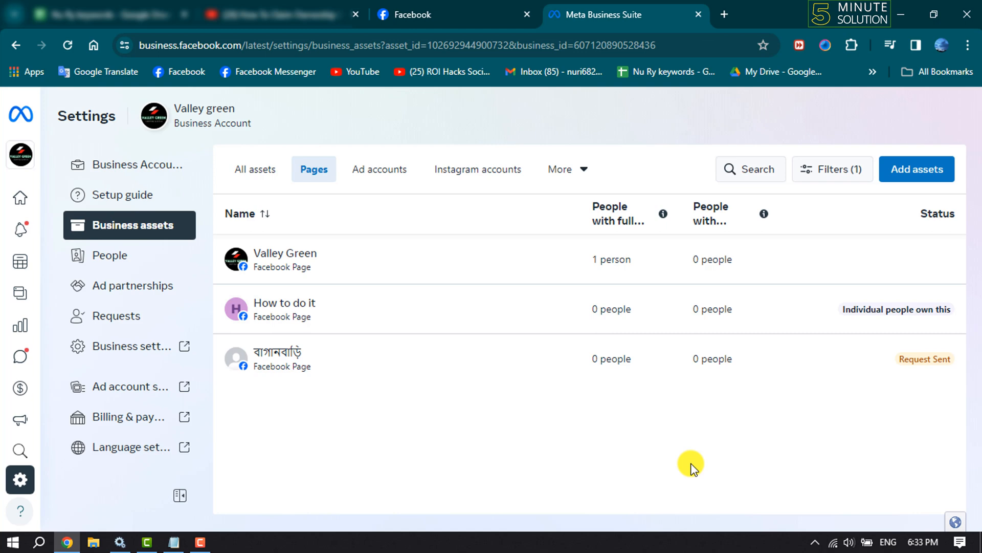